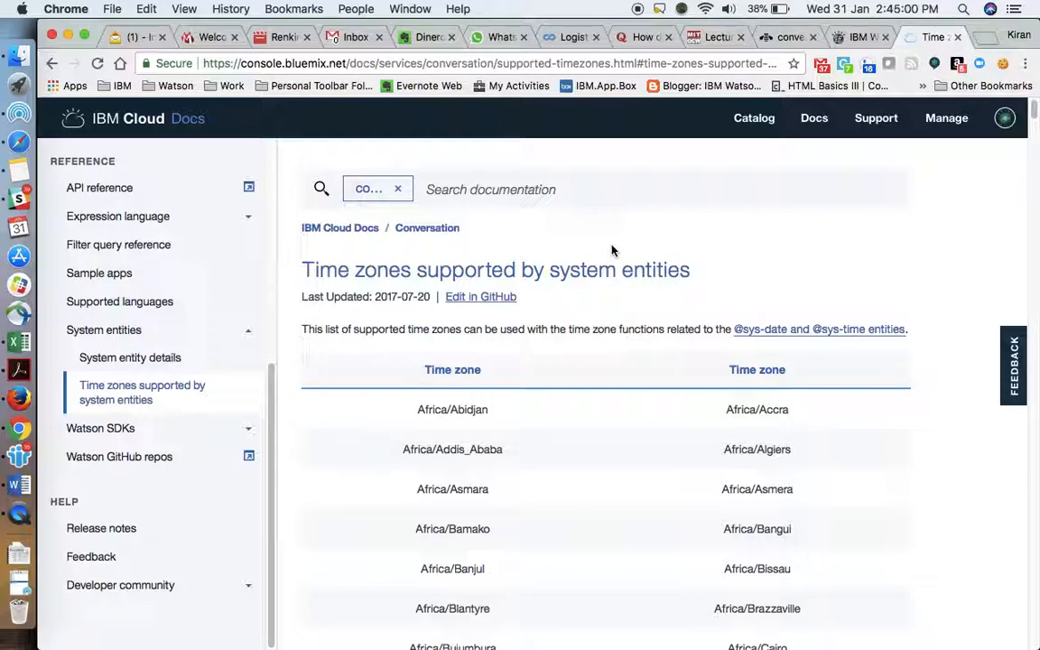
Scroll through the IBM Cloud Docs list of time zones supported by system entities
scroll("down", 3)
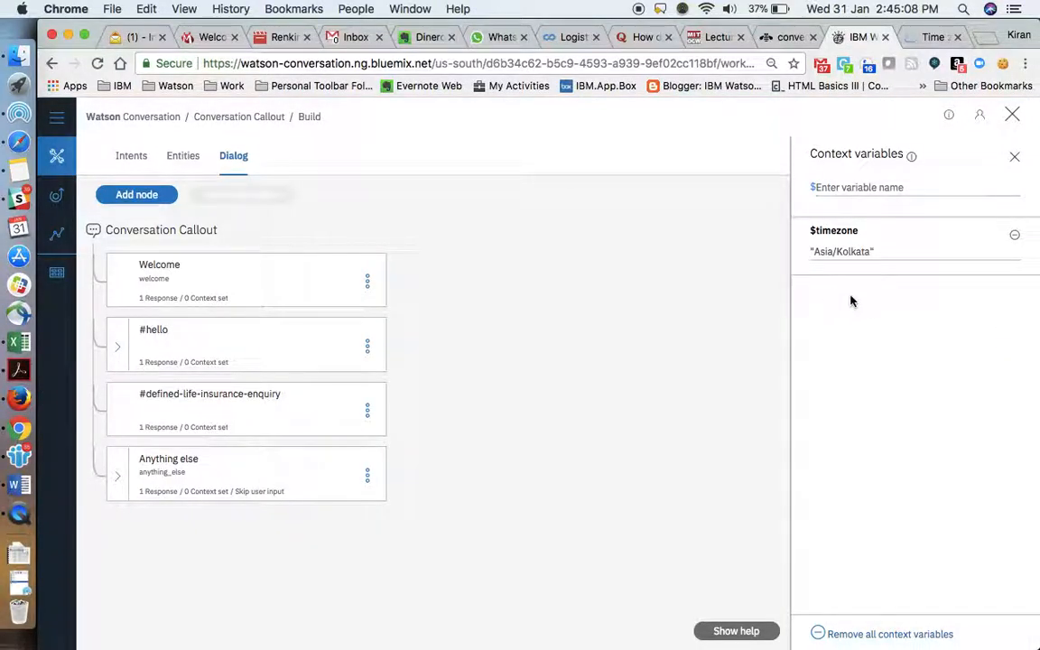
Close the Context variables panel and select the #hello node replying 'Hi. It is <? now() ?> here.'
left_click(841, 251)
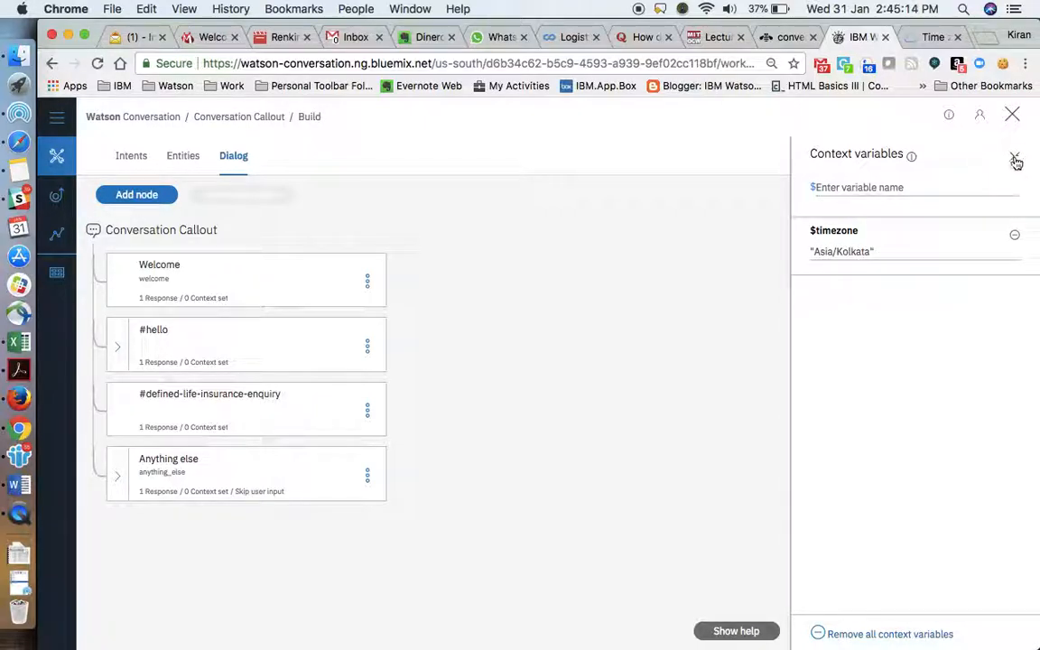
left_click(1013, 160)
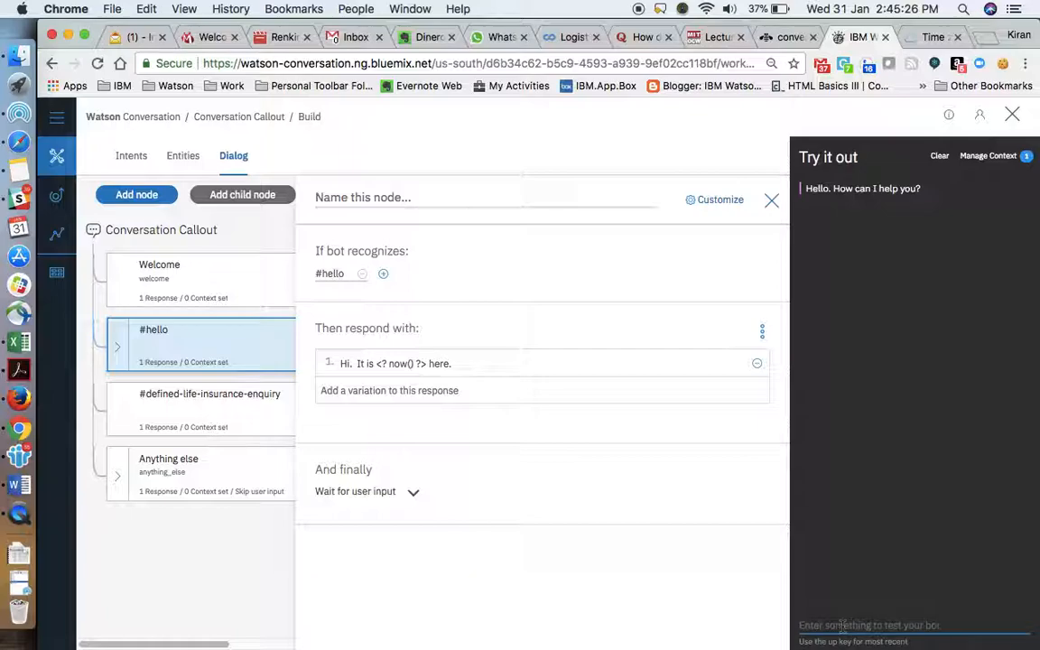
Send hi (reply 14:45:29), change $timezone to "GMT", and resend hi for 09:15:44
type("hi")
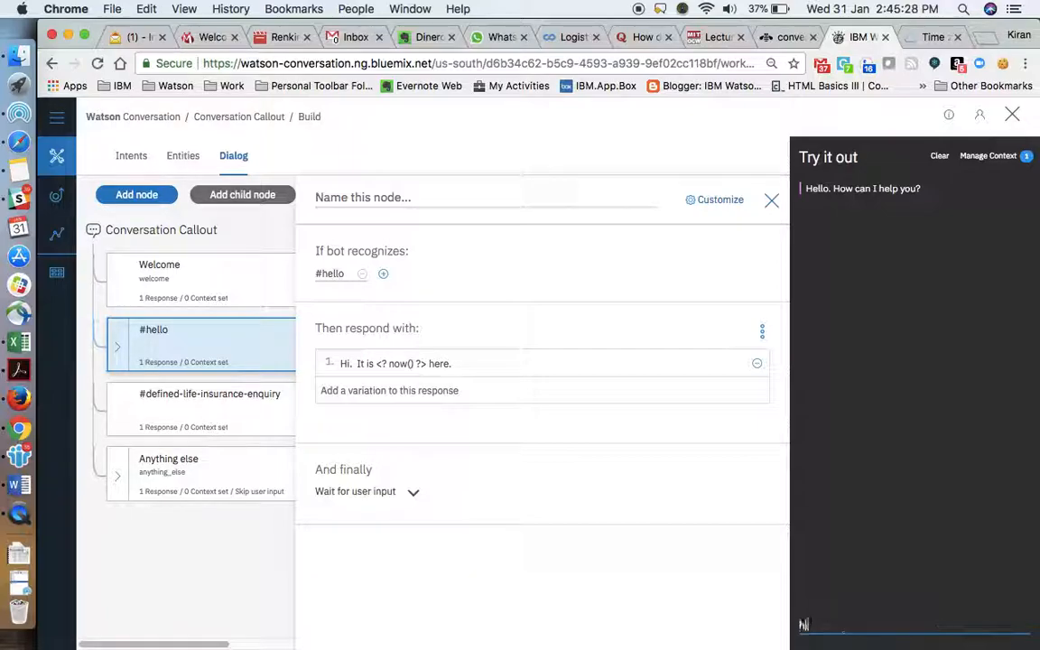
type("hi")
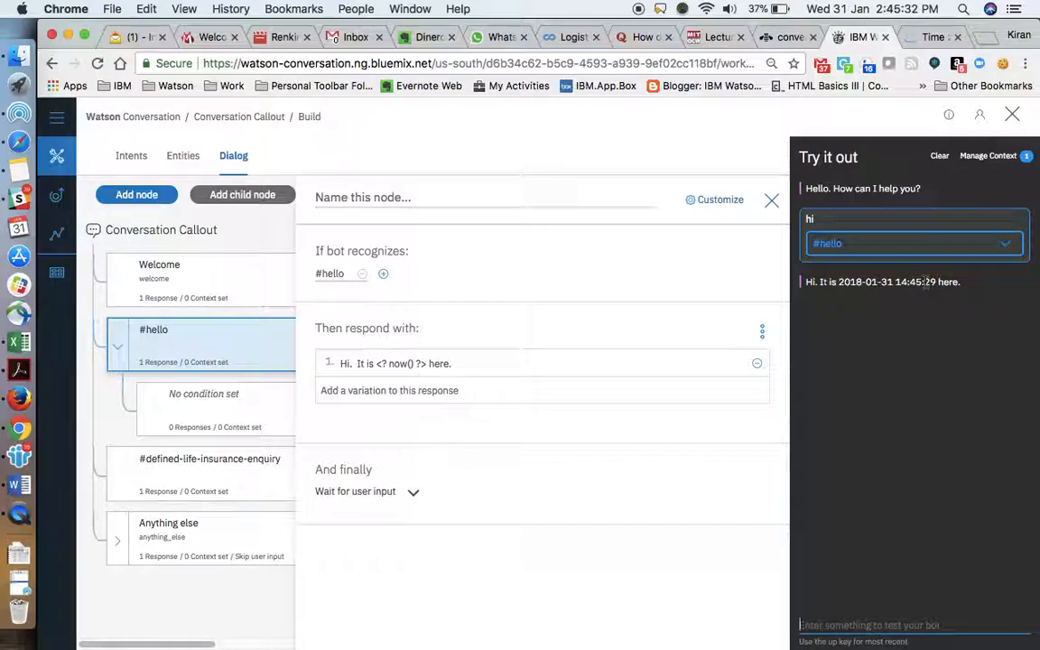
left_click(988, 156)
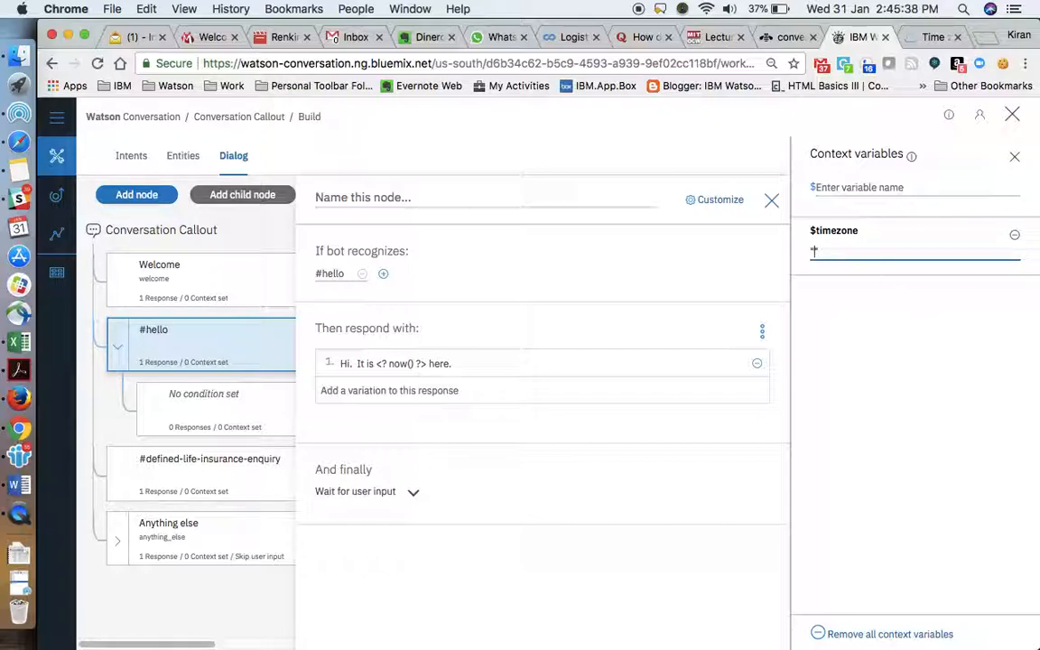
type("\"GMT\"")
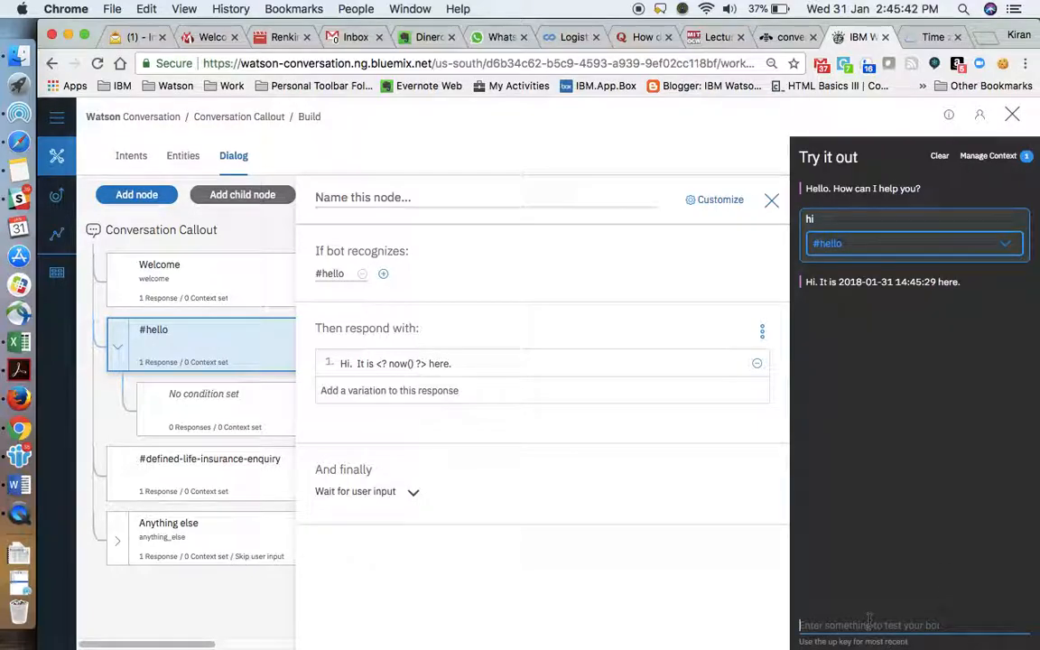
type("hi")
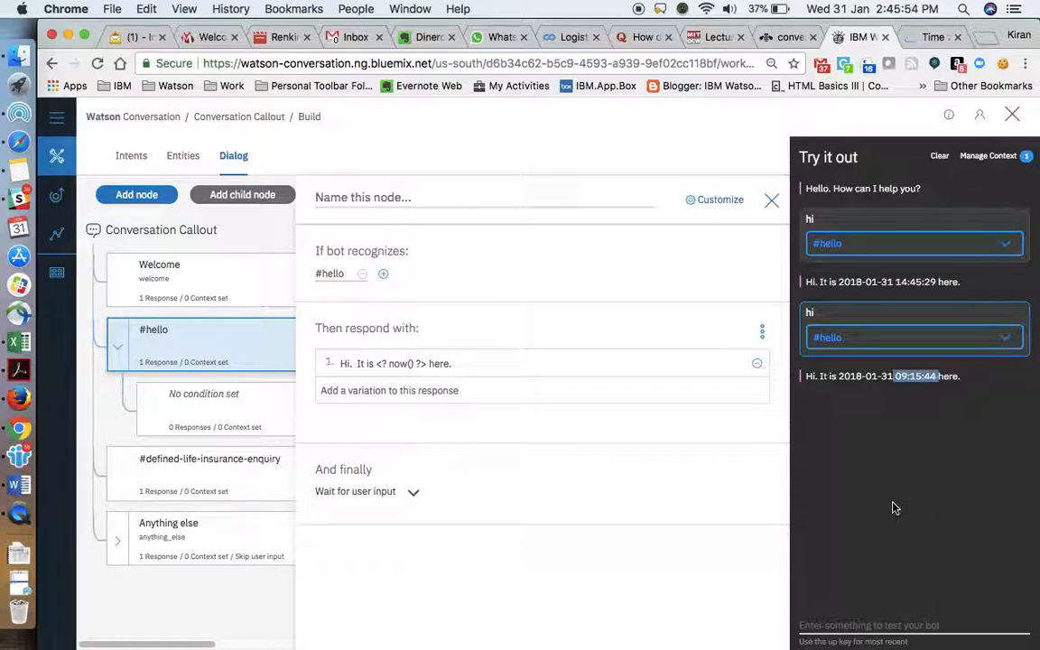
mouse_move(956, 222)
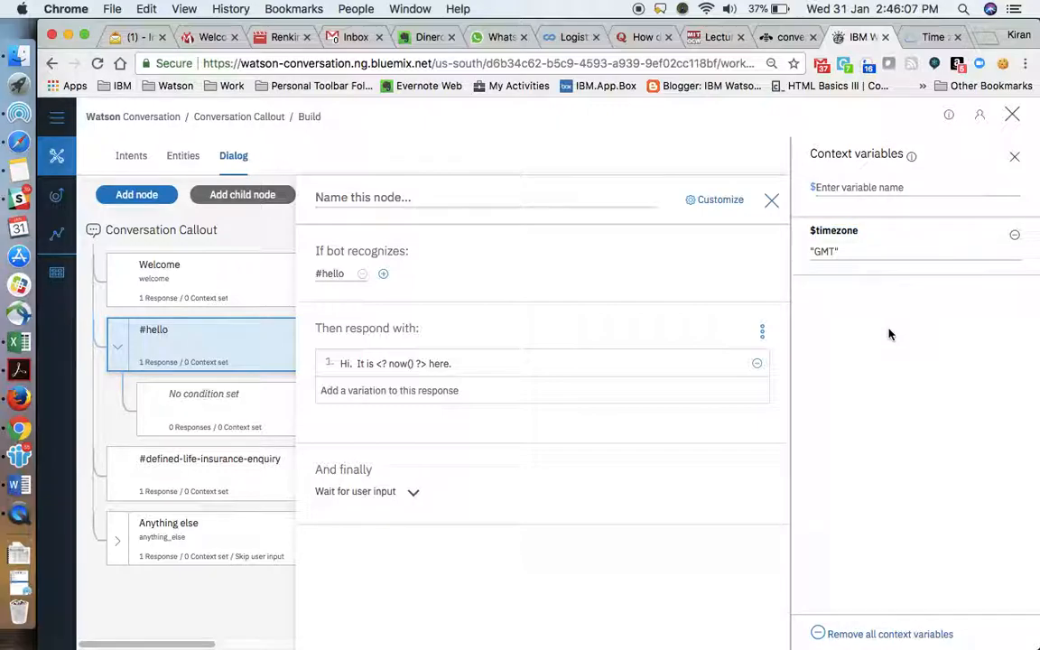
mouse_move(829, 336)
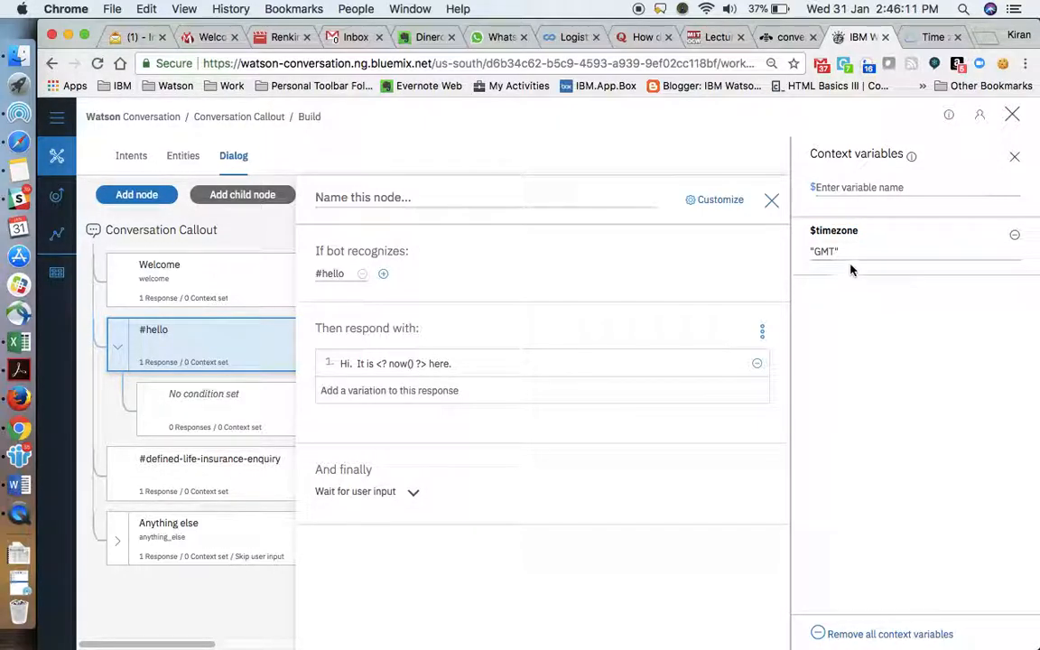
left_click(835, 251)
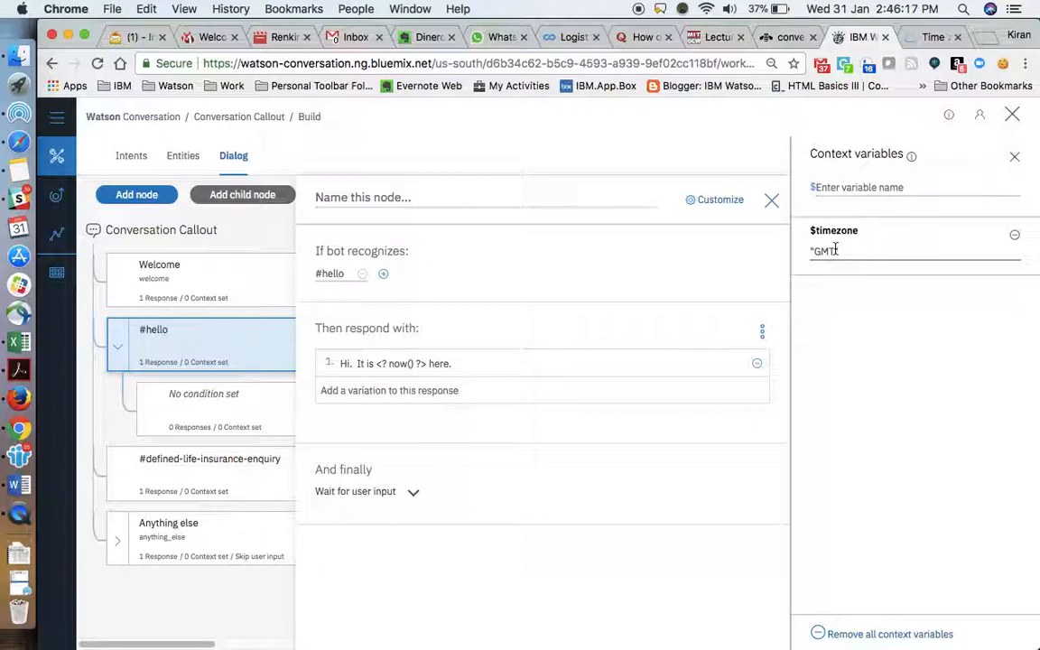
left_click(847, 397)
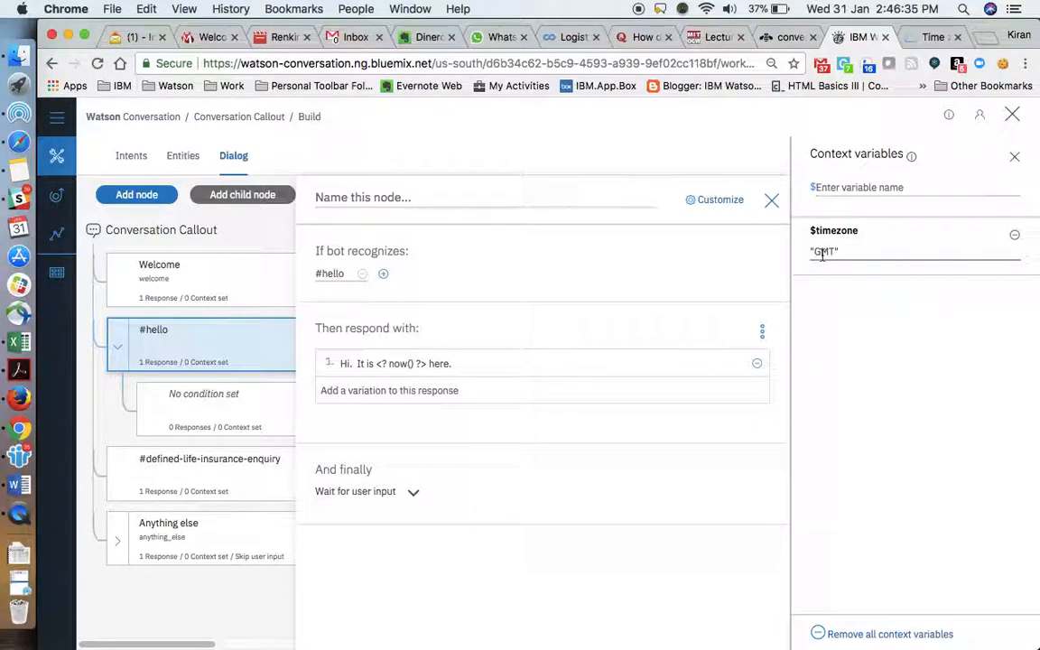
Scroll the supported time zones docs down to the Asia entries and select Asia/Shanghai
left_click(934, 37)
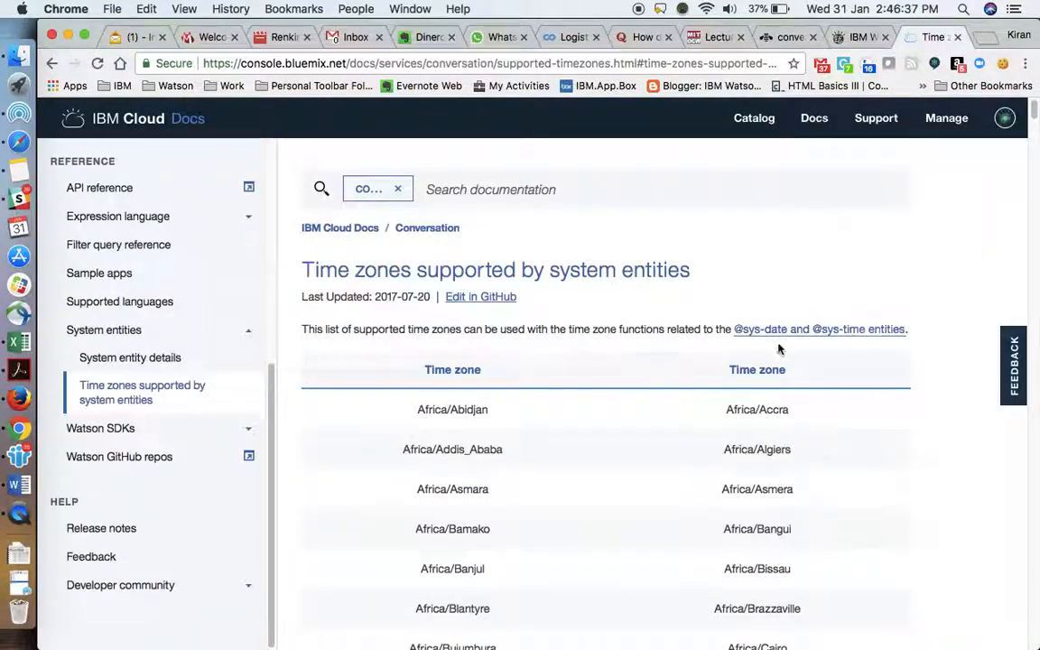
scroll("down", 3)
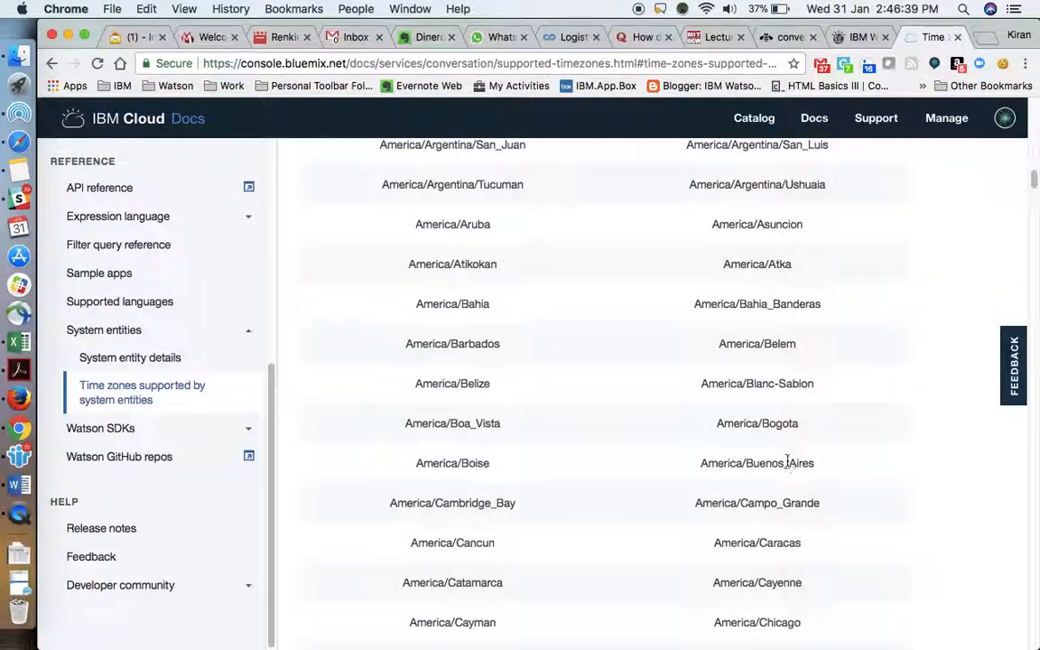
scroll("up", 3)
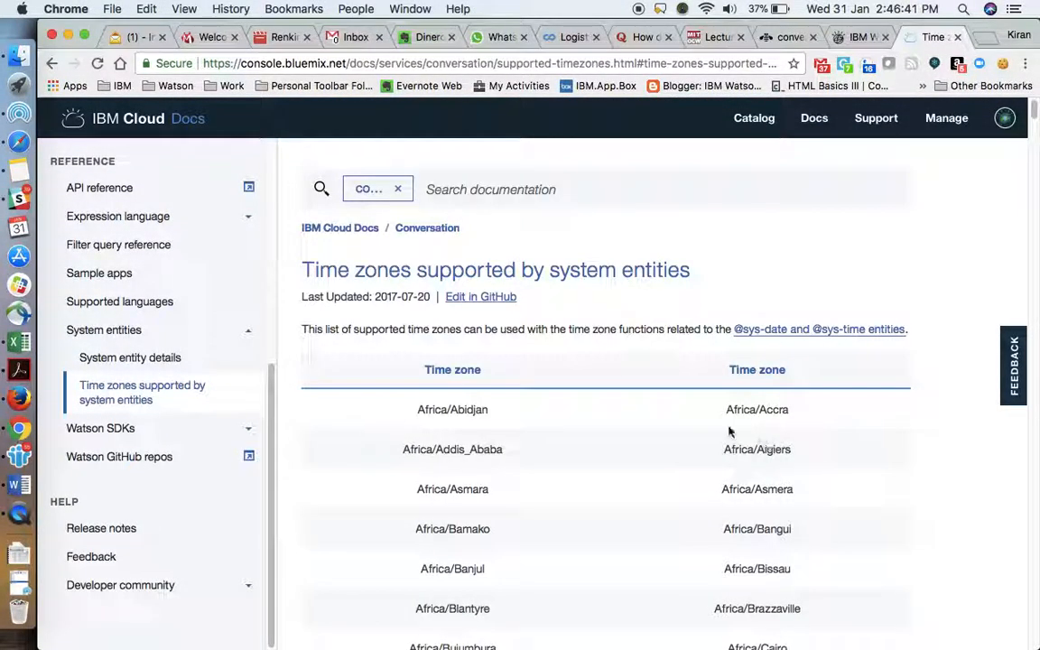
scroll("down", 3)
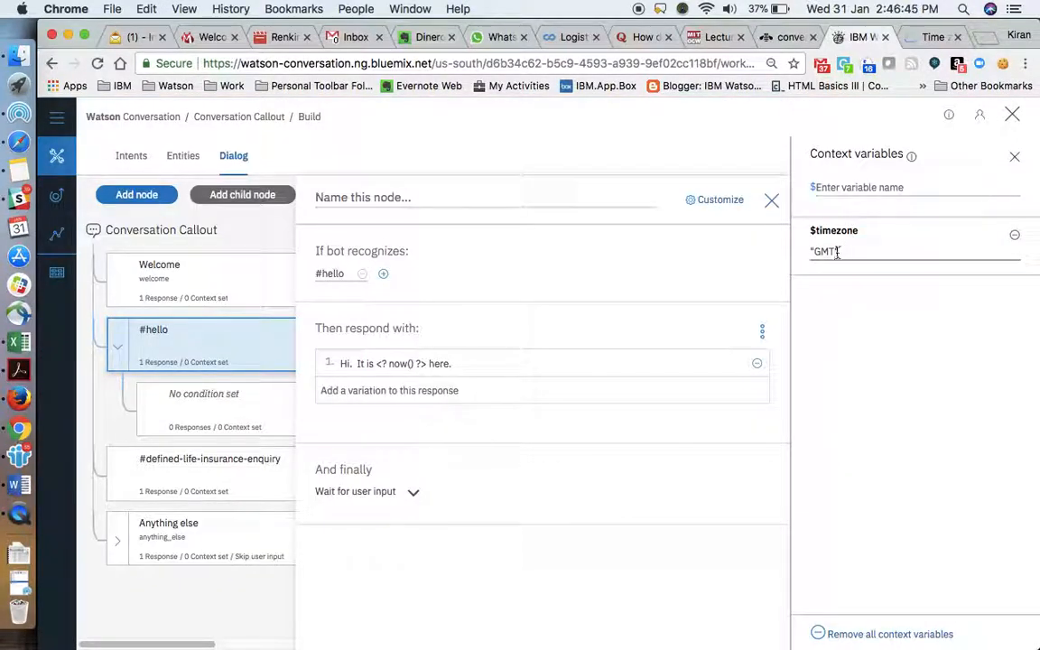
left_click(929, 37)
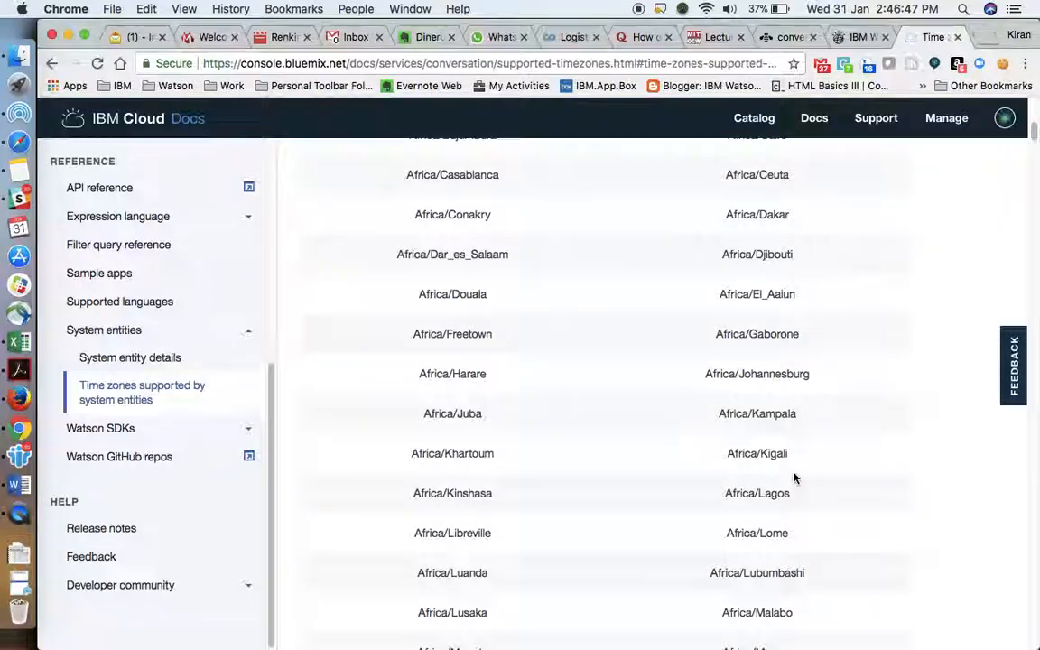
scroll("down", 3)
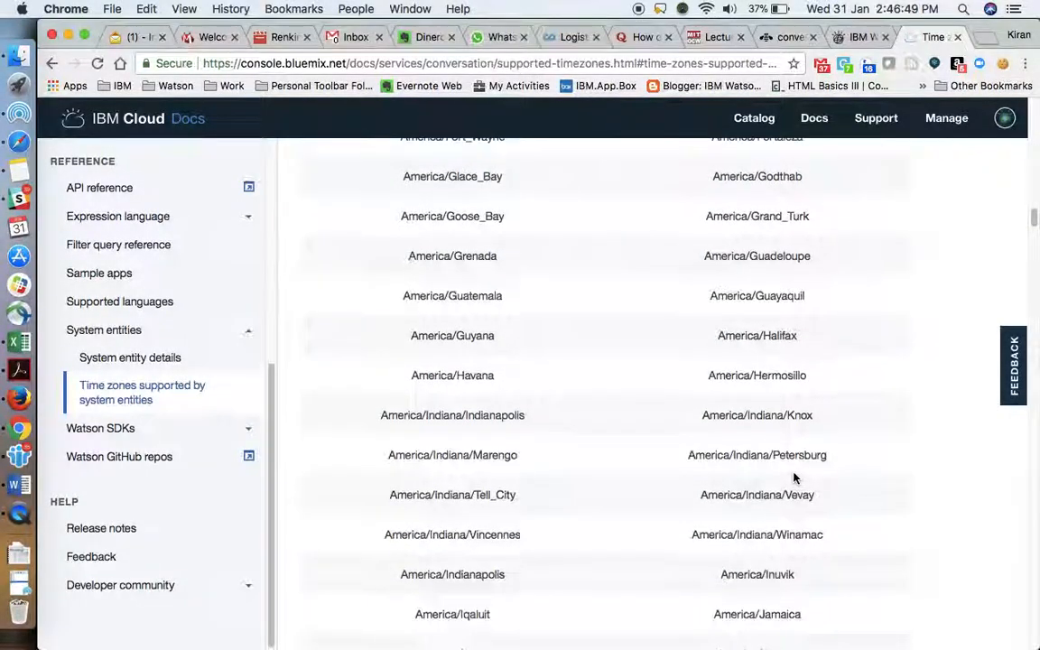
scroll("down", 3)
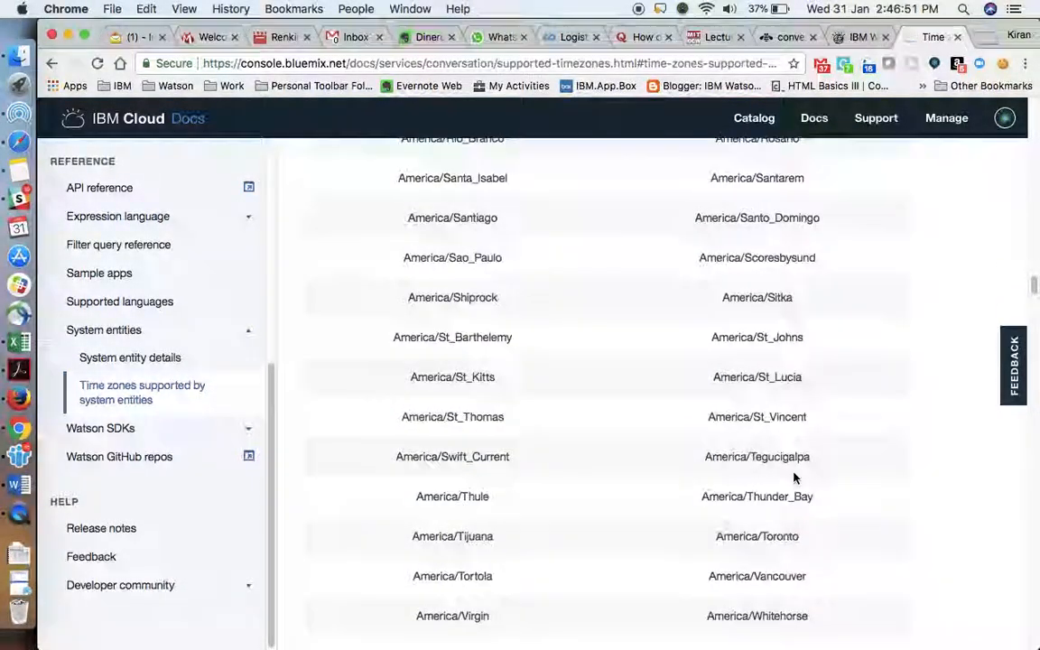
scroll("down", 3)
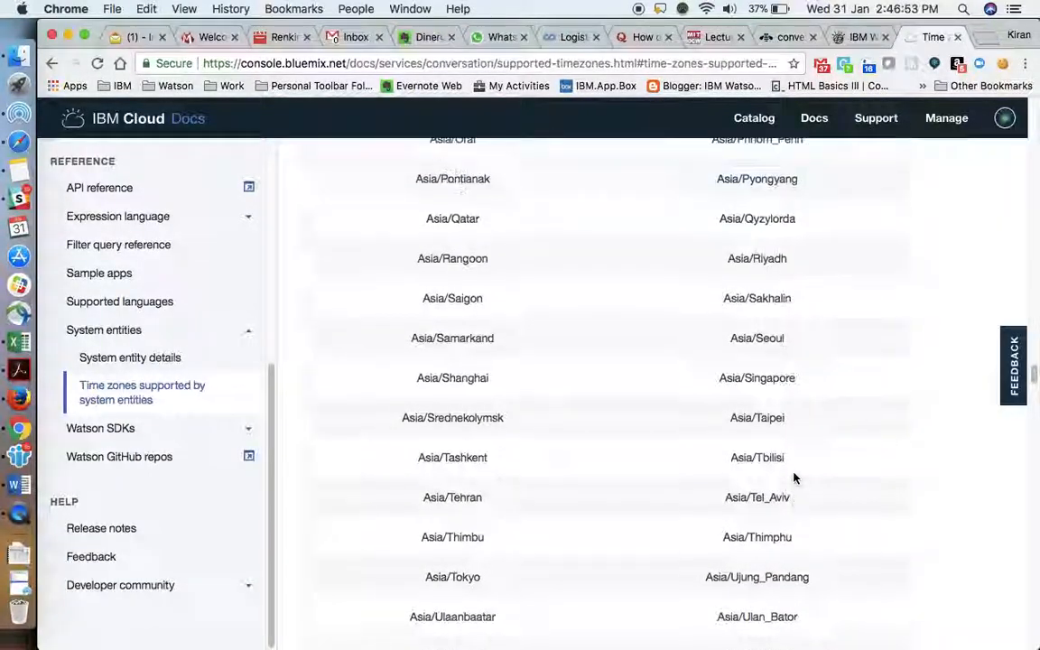
mouse_move(507, 378)
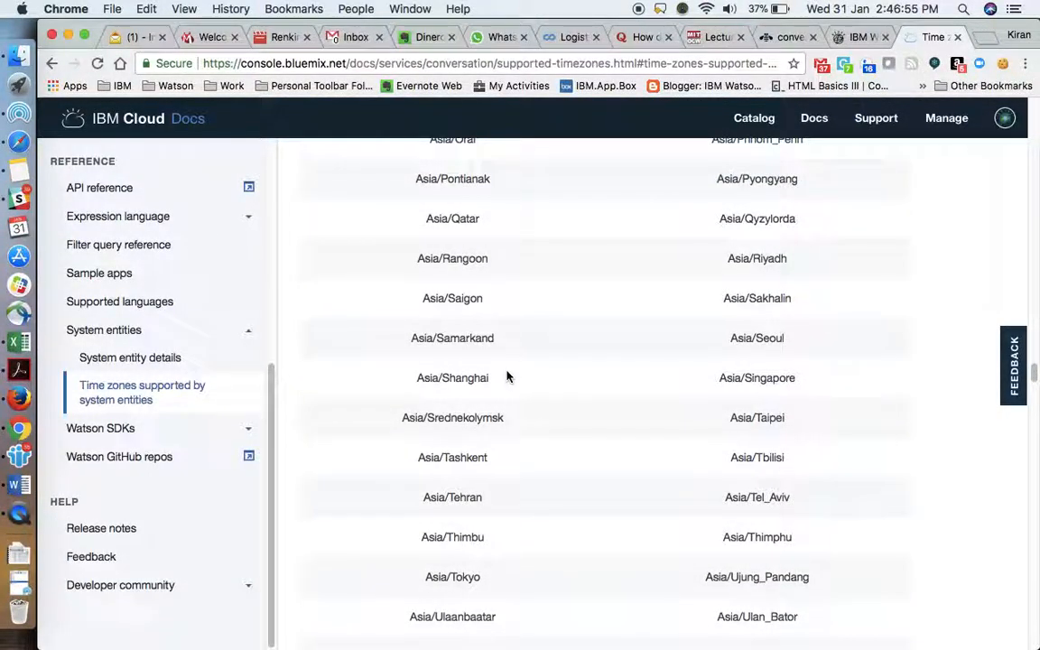
double_click(451, 378)
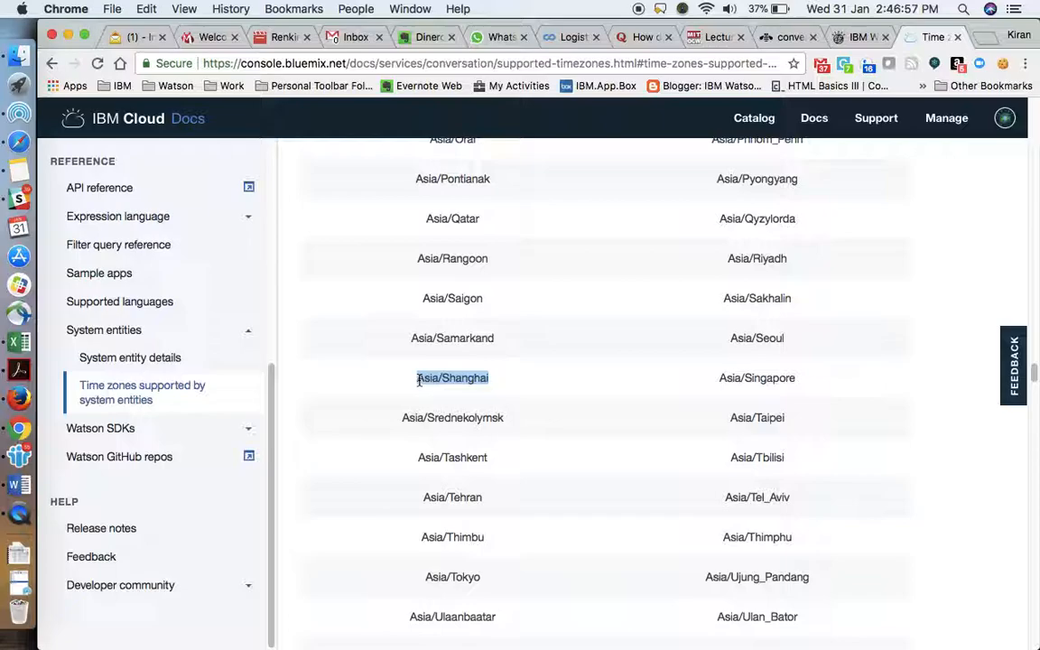
double_click(451, 377)
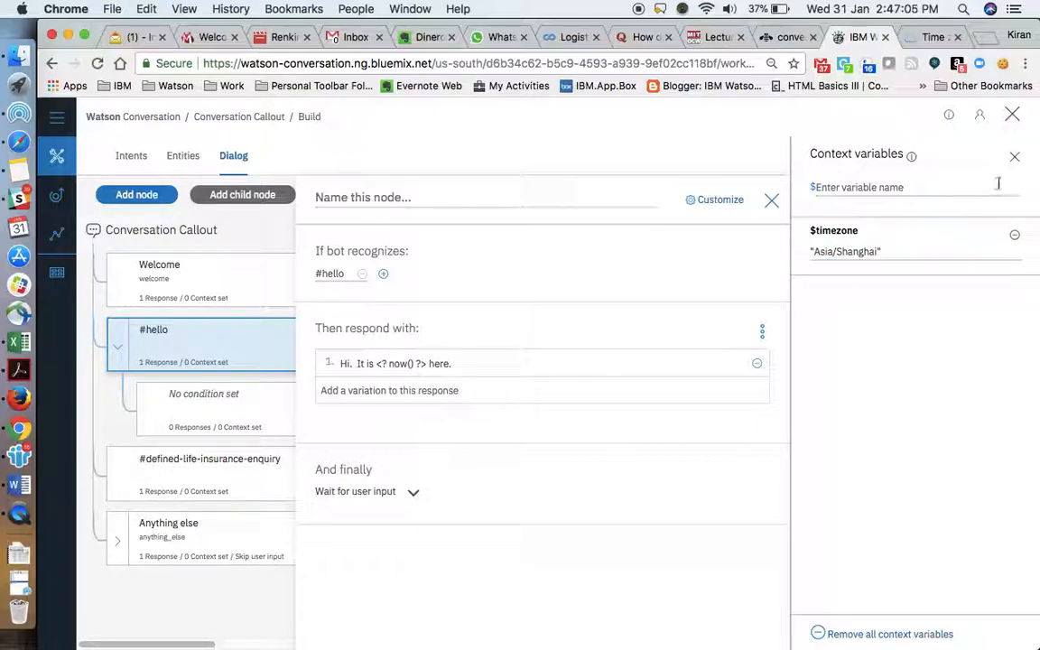
Close the Context variables panel and send hi, getting 17:17:12 in Asia/Shanghai time
left_click(980, 115)
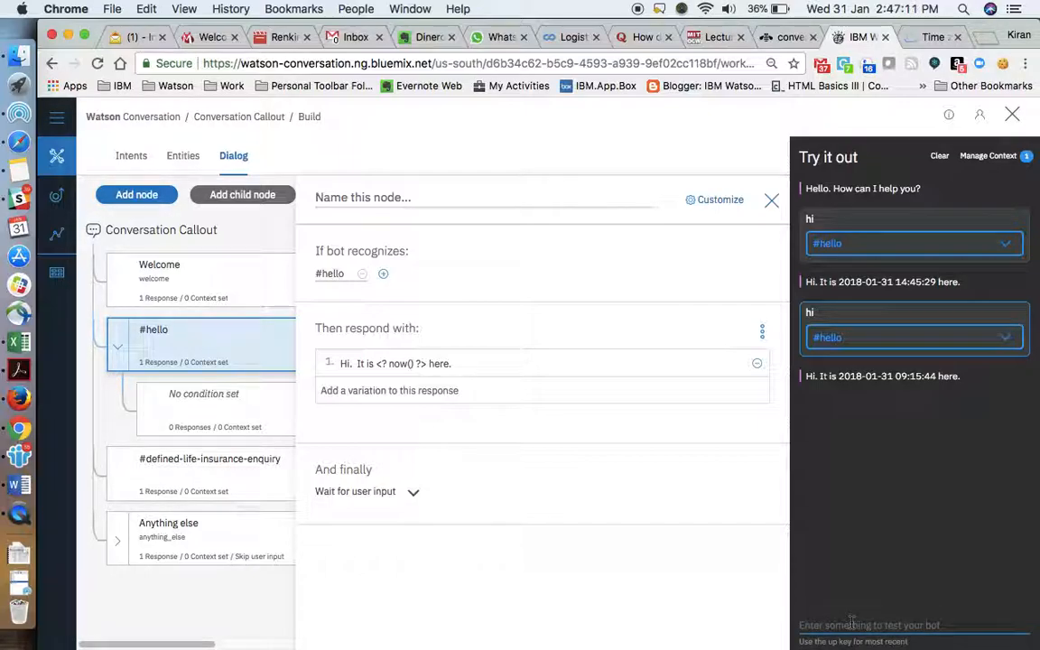
type("hi")
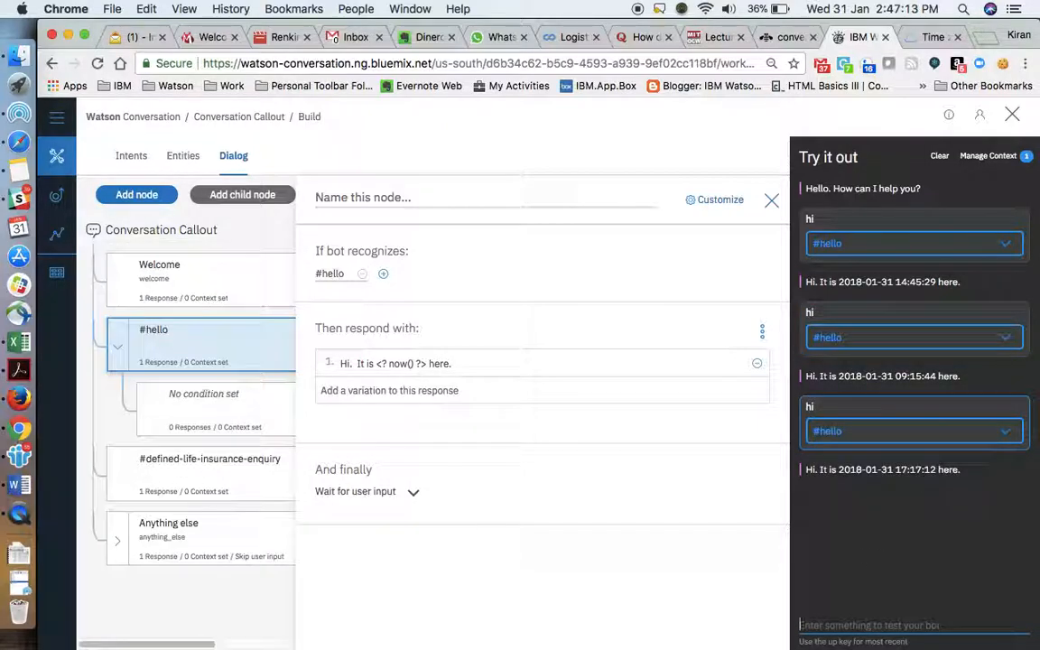